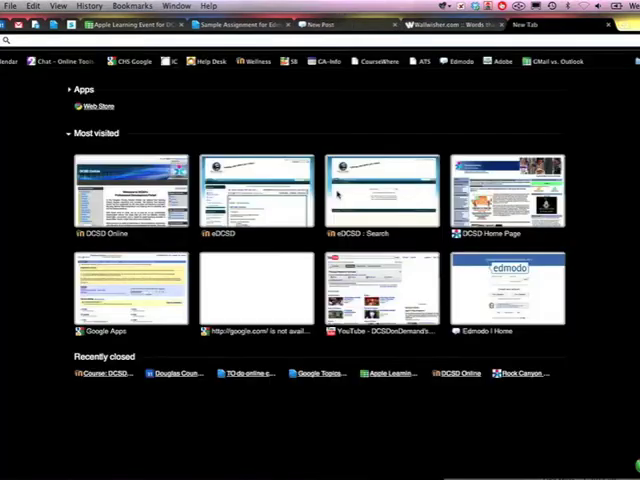
- Go to corkboard.me from the address bar to create a new board with a unique URL
{"action": "type", "text": "corkboard.me/TwPu8Nm6Mt"}
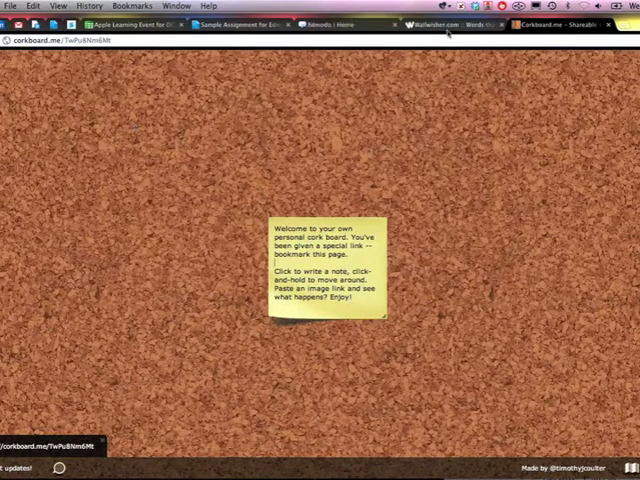
{"action": "left_click", "coordinate": [444, 24]}
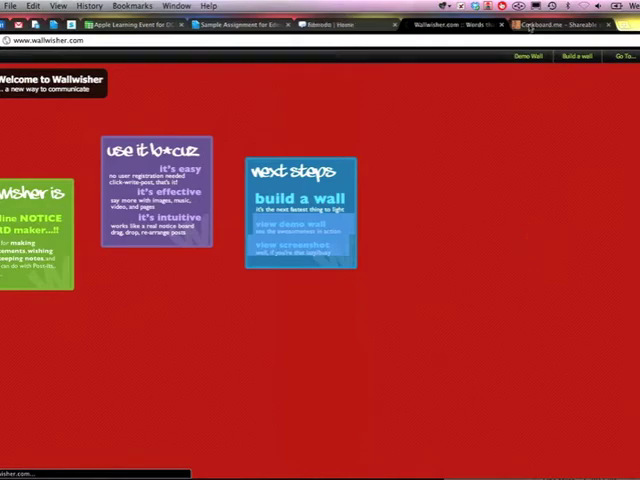
{"action": "left_click", "coordinate": [560, 24]}
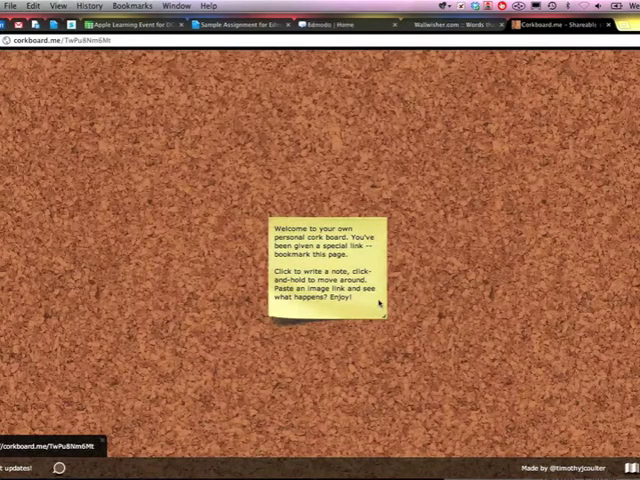